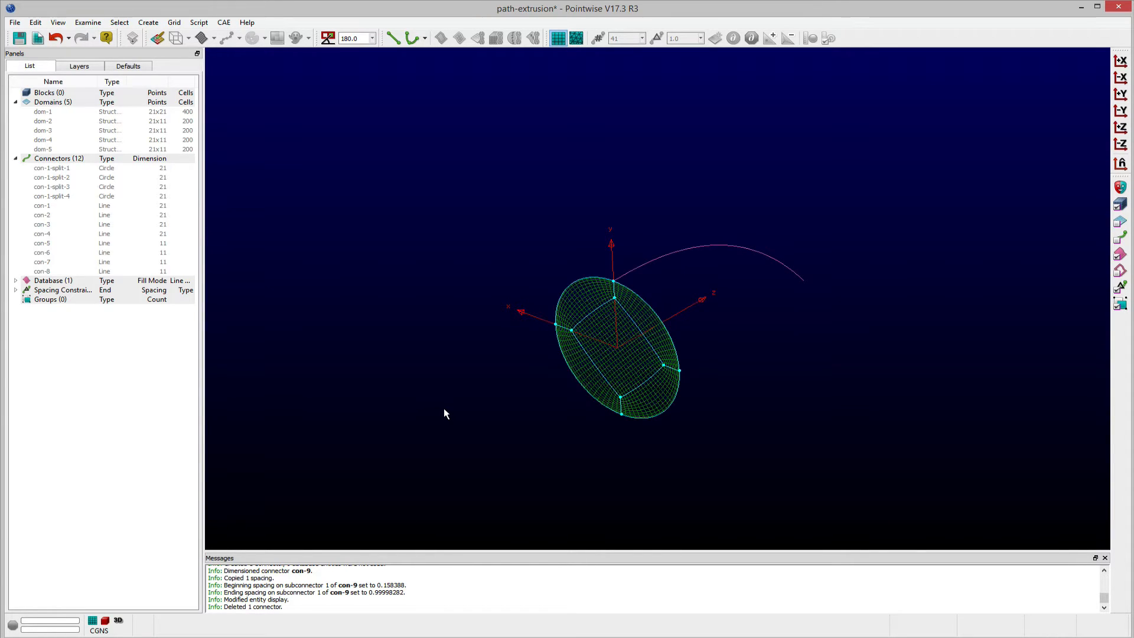
pyautogui.moveTo(446, 400)
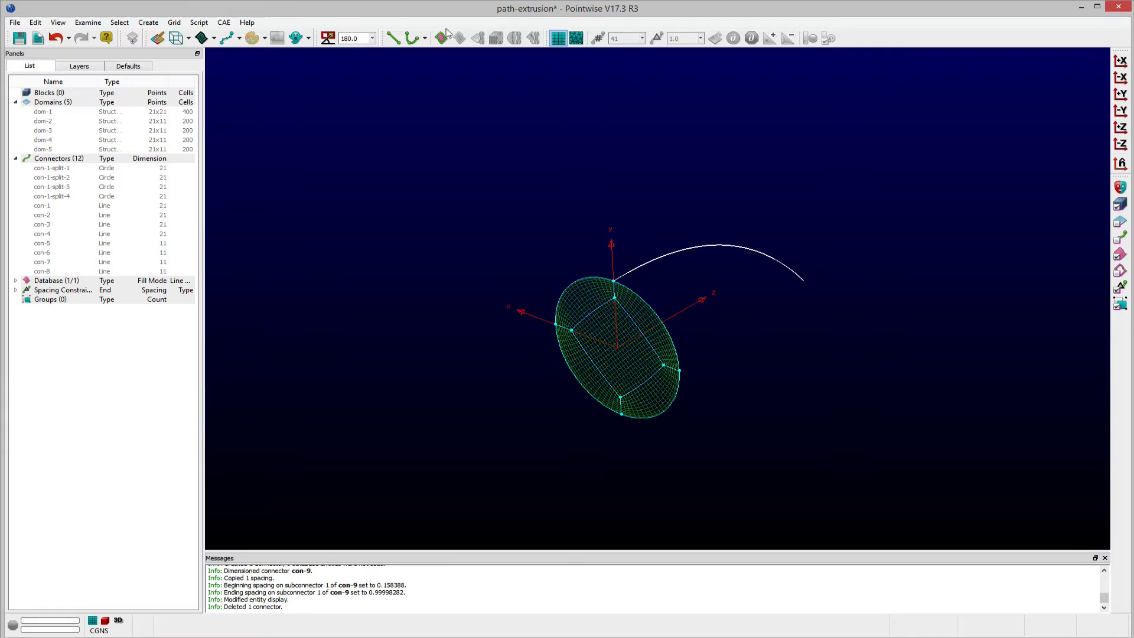
# Create connector con-9 on the curved database curve and select it
pyautogui.click(441, 38)
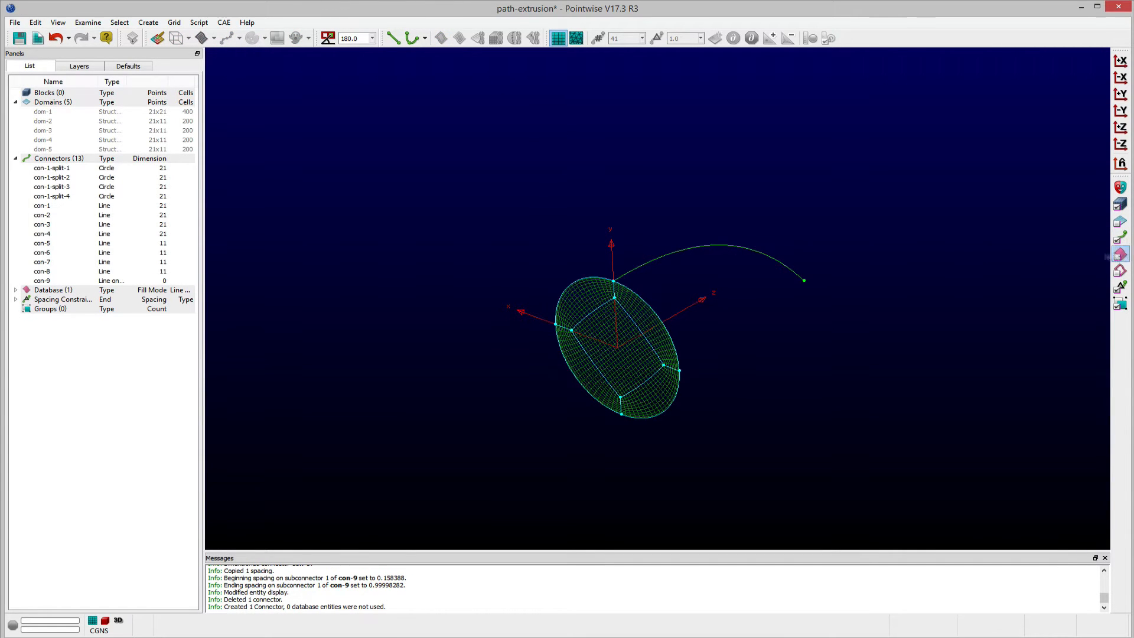
pyautogui.click(42, 280)
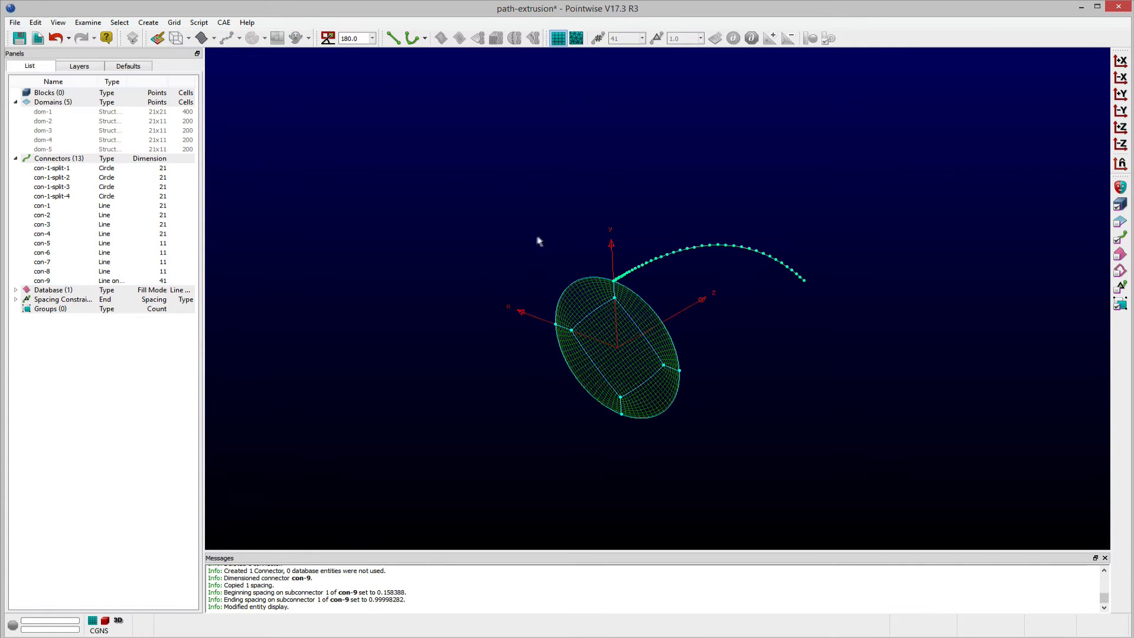
pyautogui.moveTo(1119, 220)
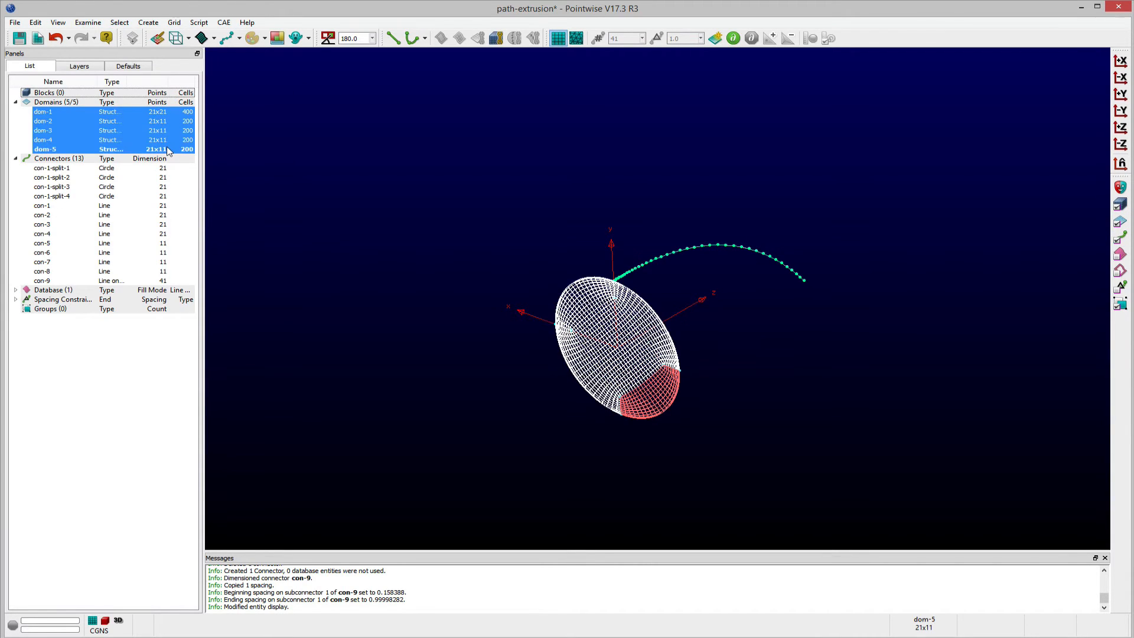
# Start a path extrusion and reassemble the domains as one face per domain
pyautogui.click(147, 22)
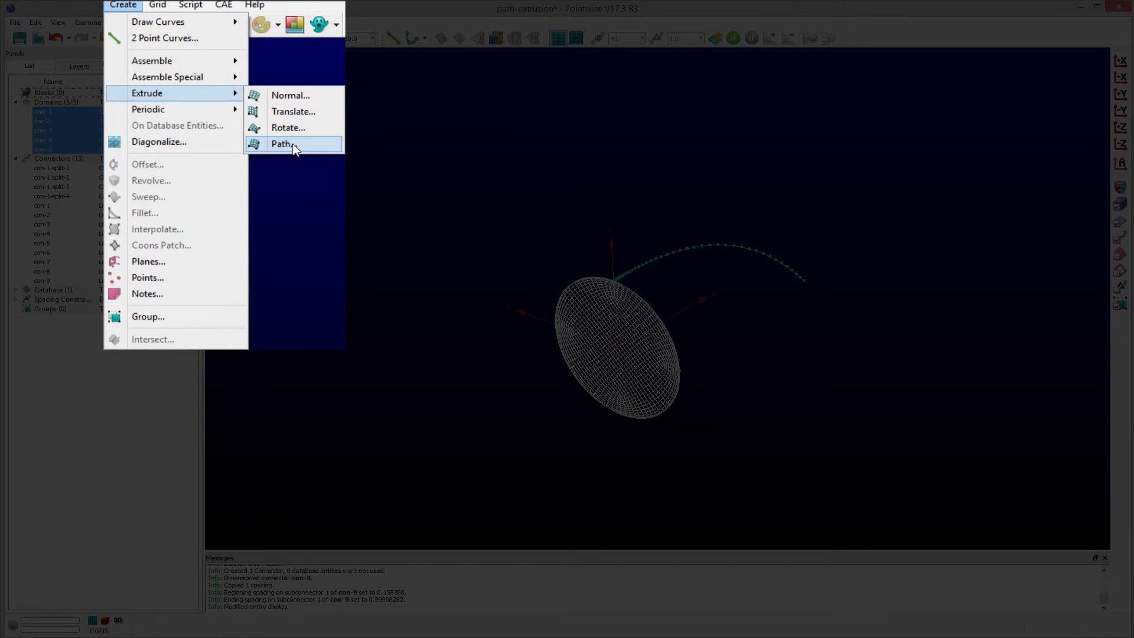
pyautogui.click(281, 143)
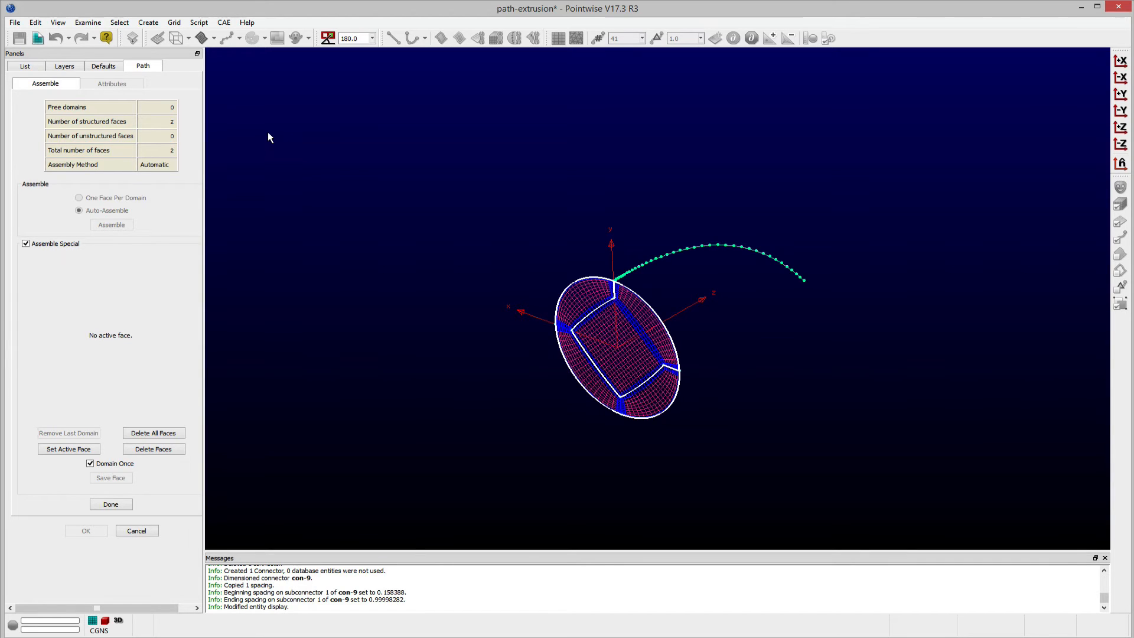
pyautogui.moveTo(261, 143)
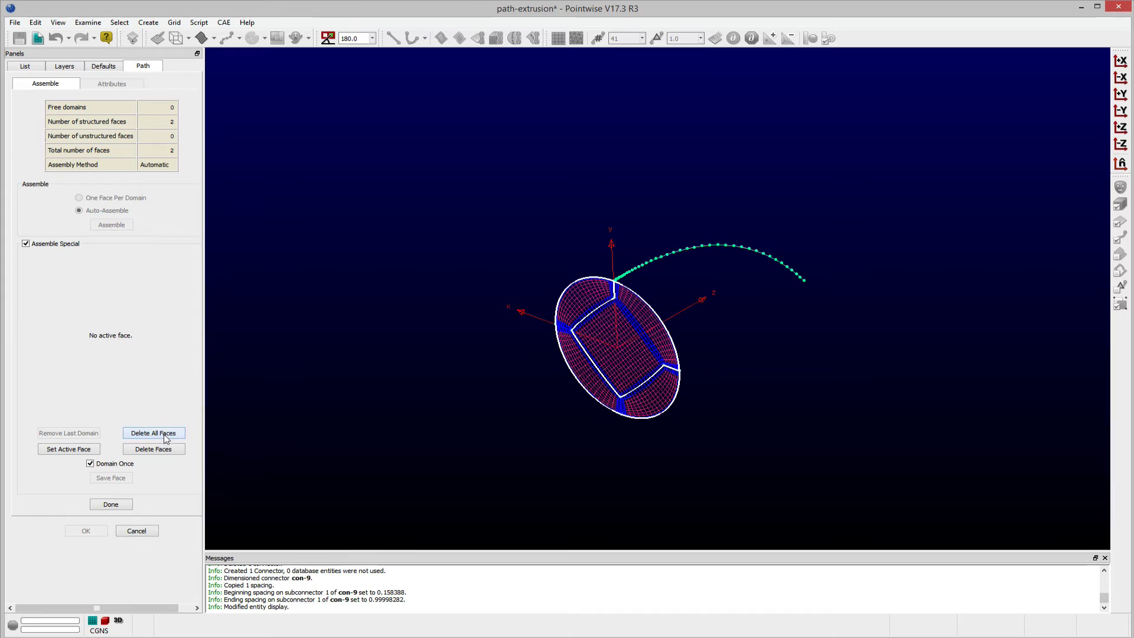
pyautogui.click(154, 432)
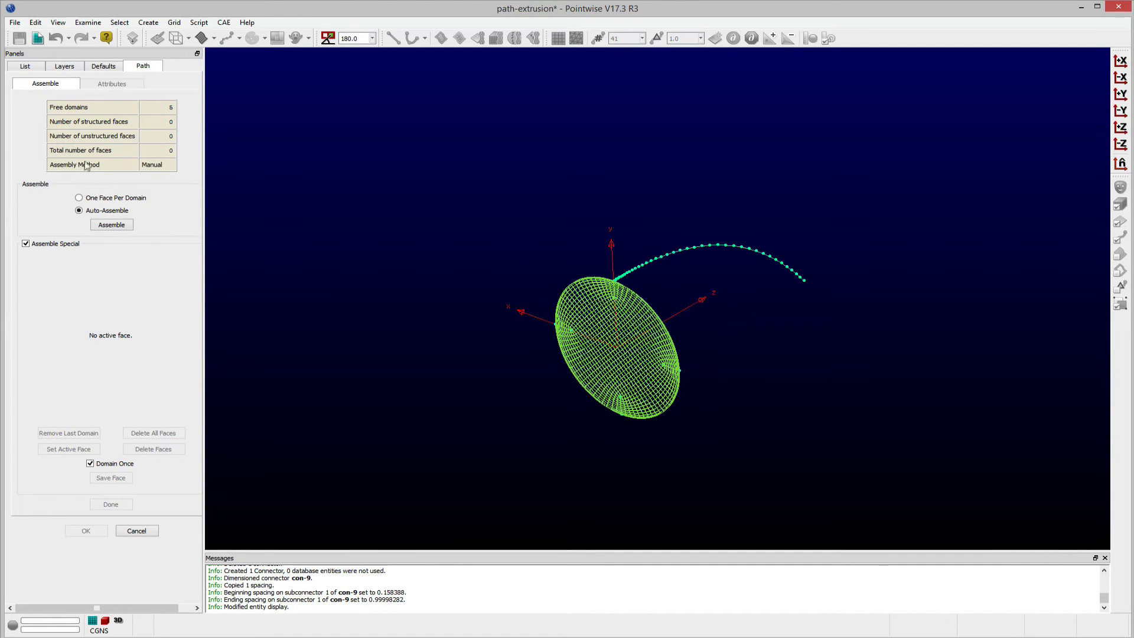
pyautogui.click(78, 197)
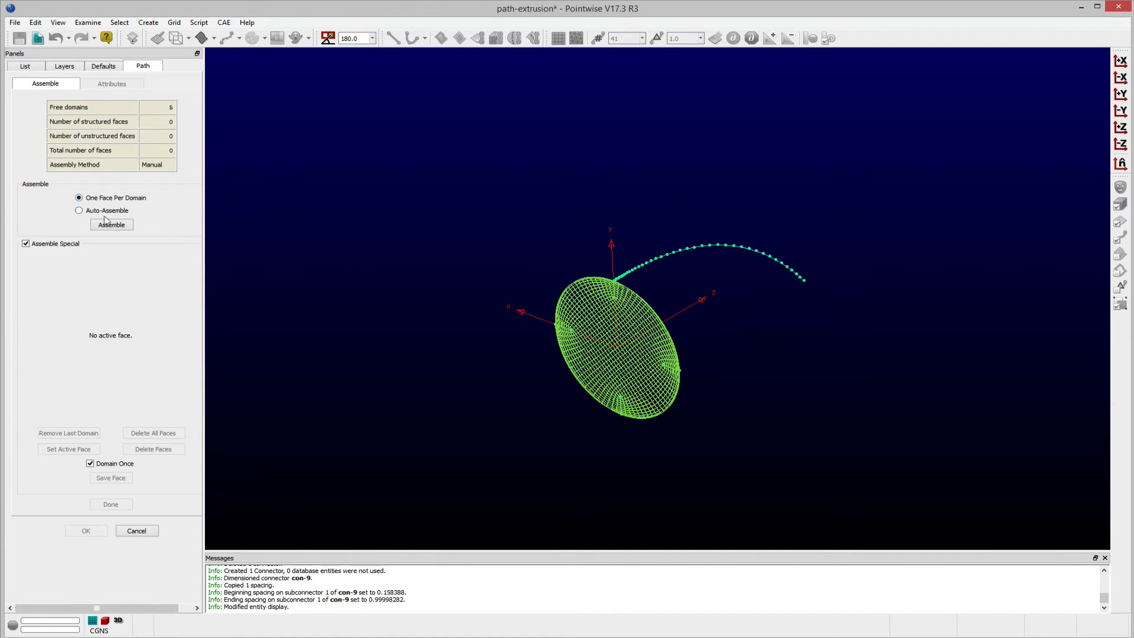
pyautogui.click(110, 224)
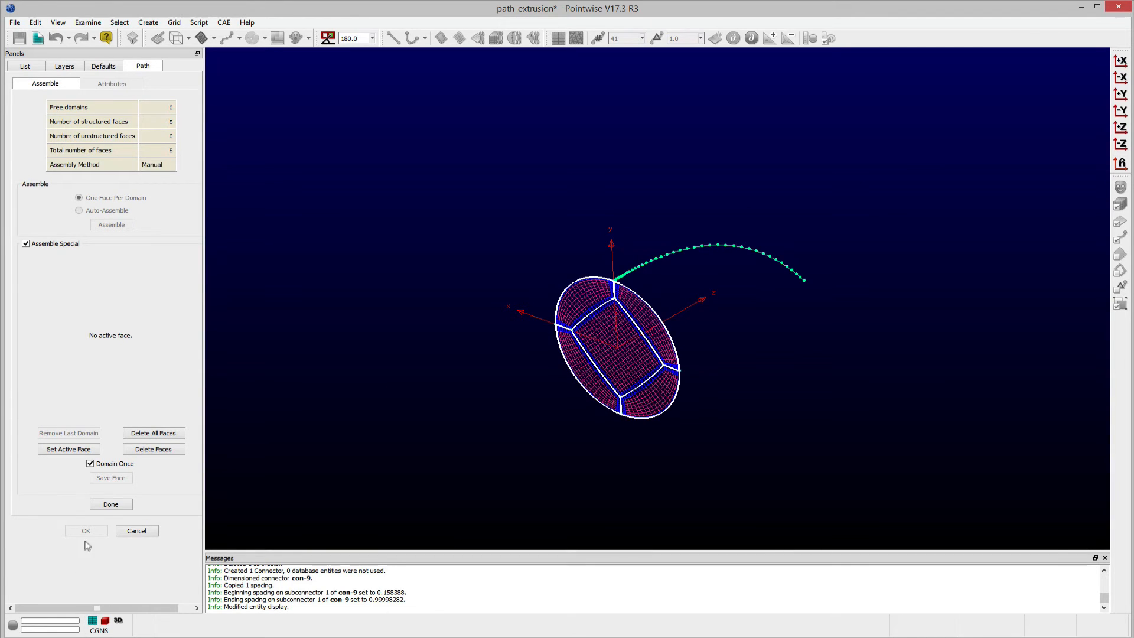
# Extrude the five domains 40 steps along con-9 into structured blocks
pyautogui.click(110, 504)
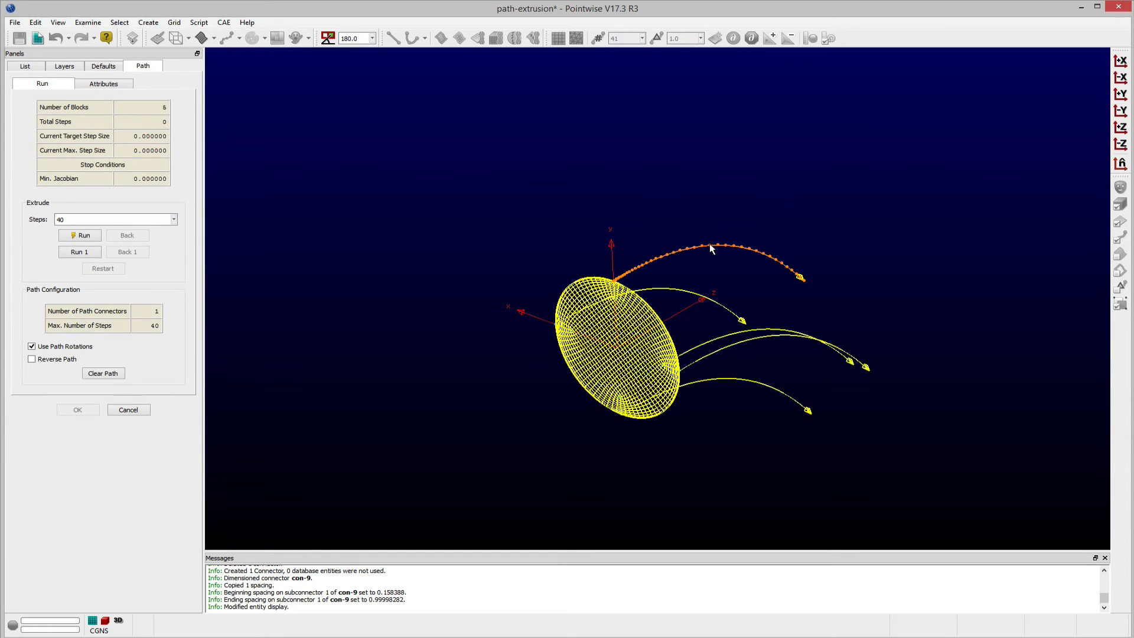
pyautogui.moveTo(600, 201)
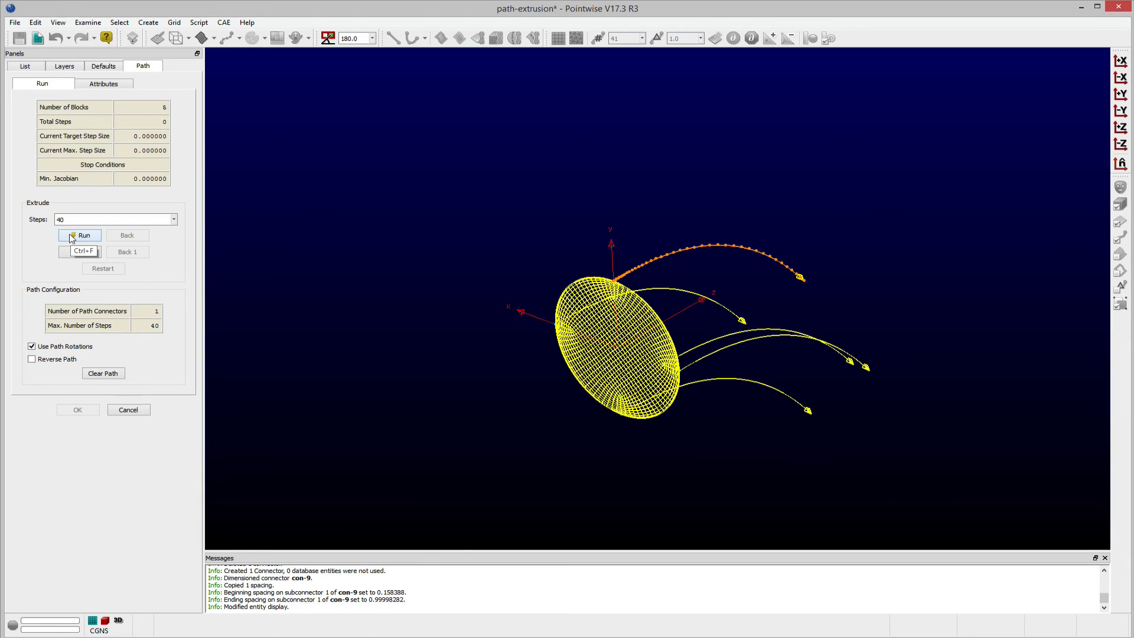
pyautogui.click(79, 235)
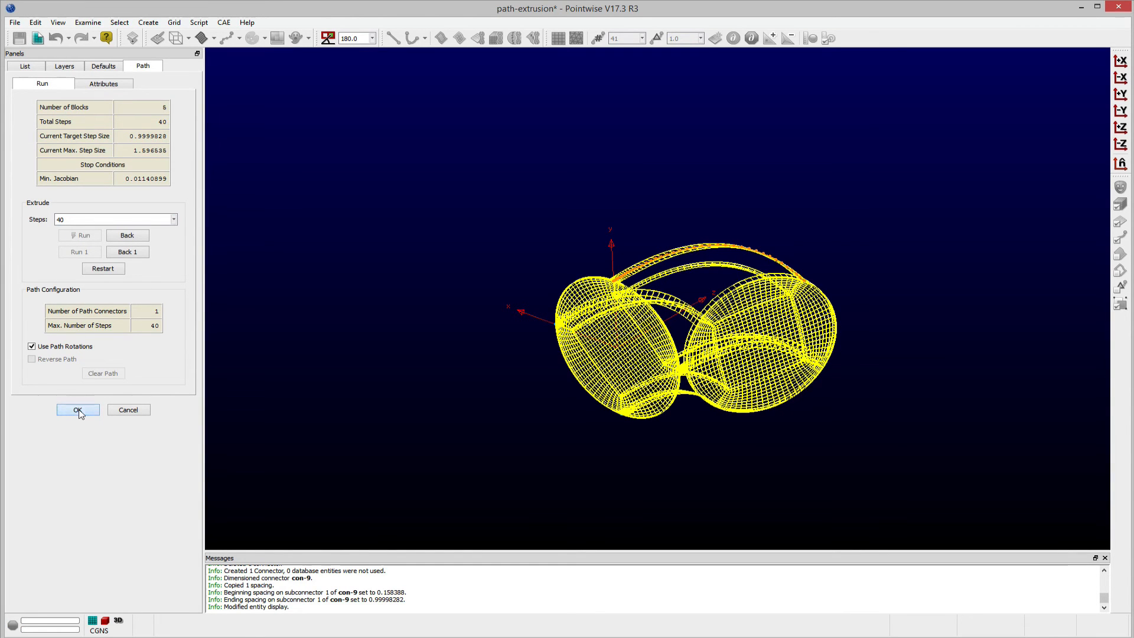
pyautogui.click(78, 410)
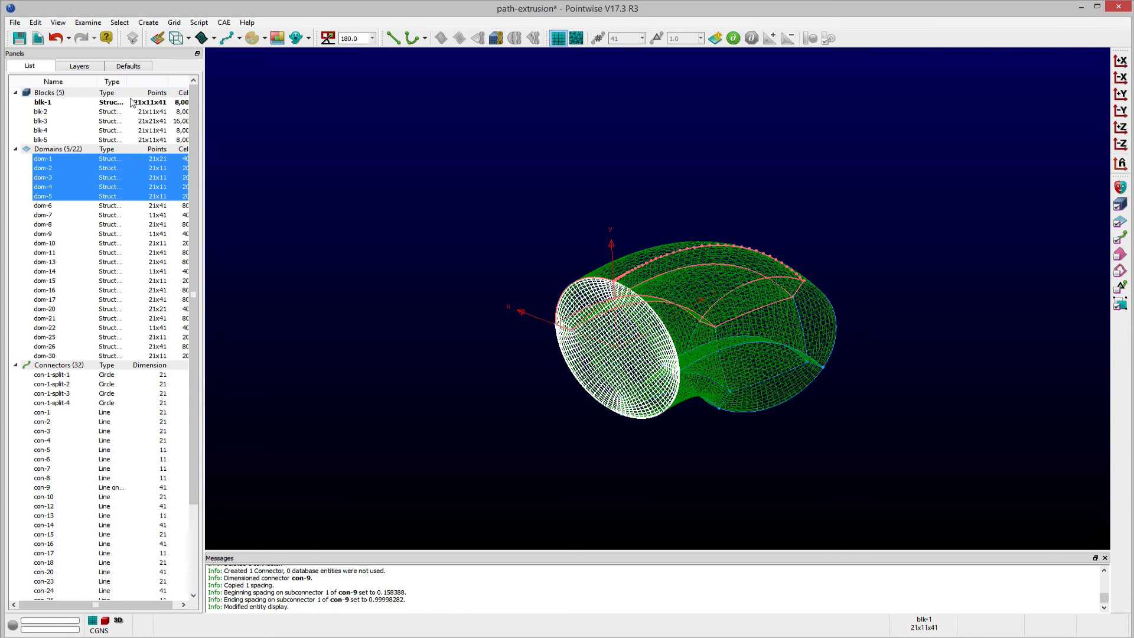
# Orbit to inspect the five extruded blocks, then undo the extrusion
pyautogui.click(41, 139)
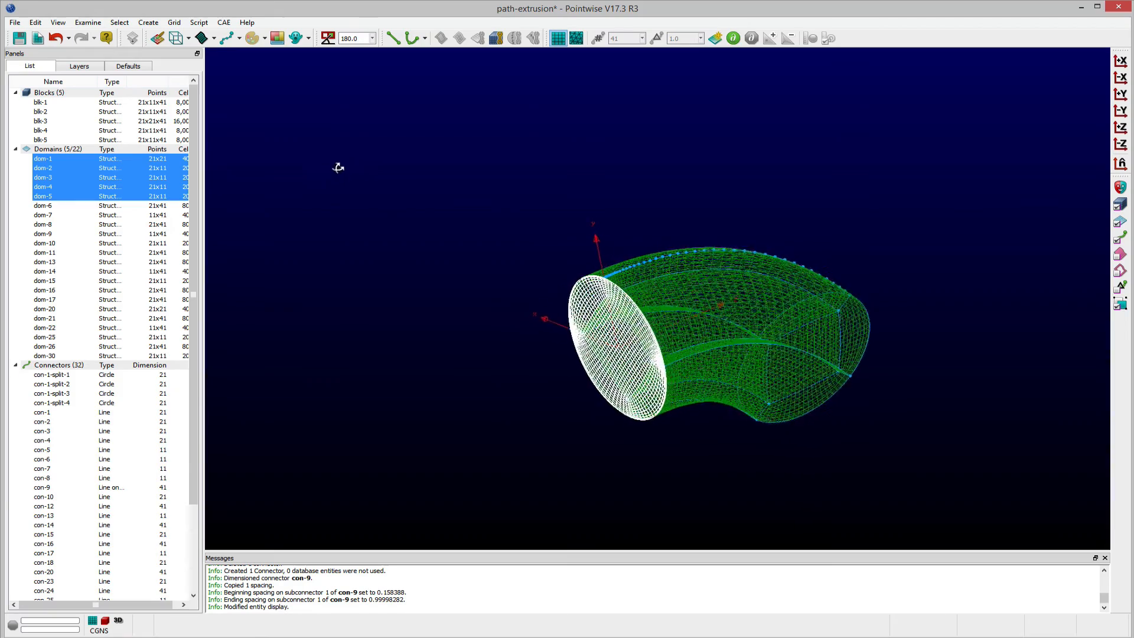
pyautogui.moveTo(338, 167); pyautogui.dragTo(297, 158)
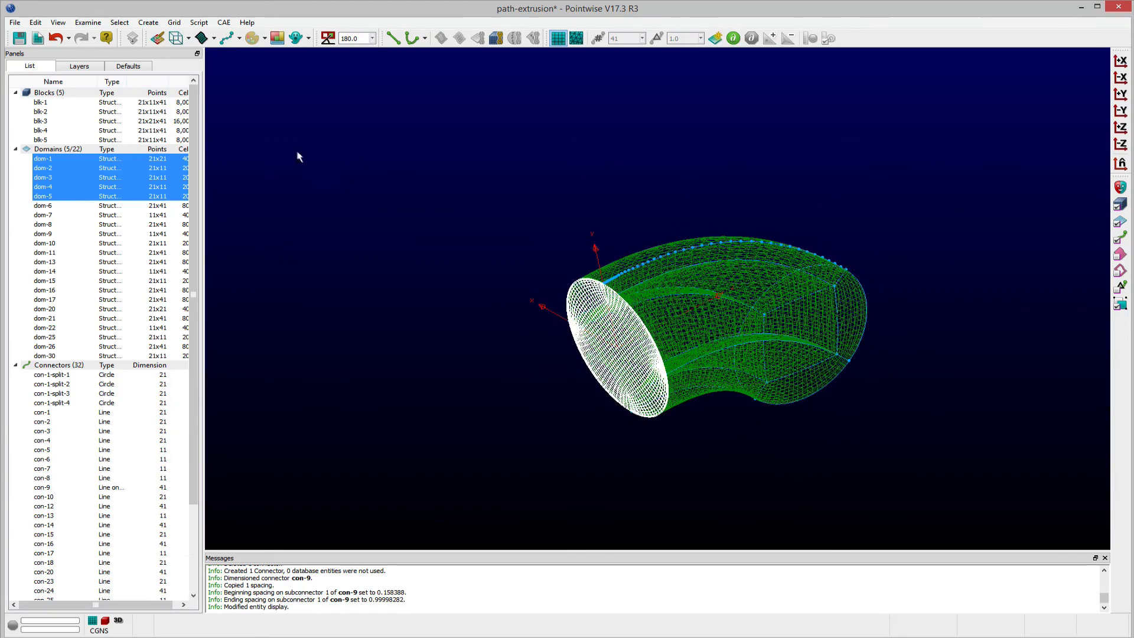
pyautogui.click(55, 37)
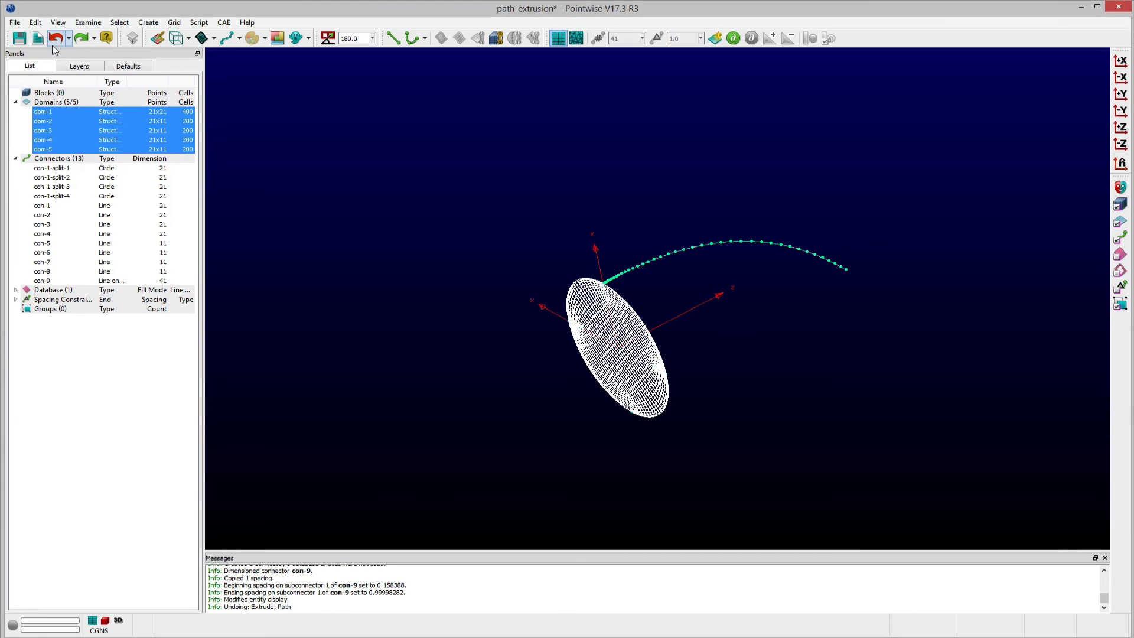
# Delete the five structured domains and their inner connectors
pyautogui.click(43, 120)
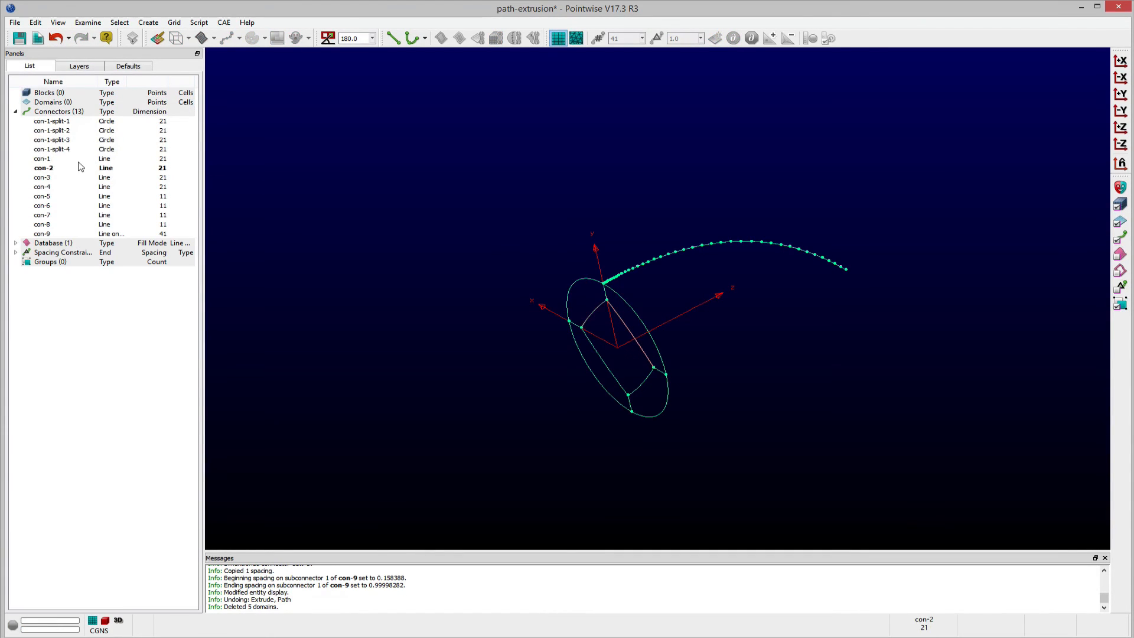
pyautogui.click(42, 159)
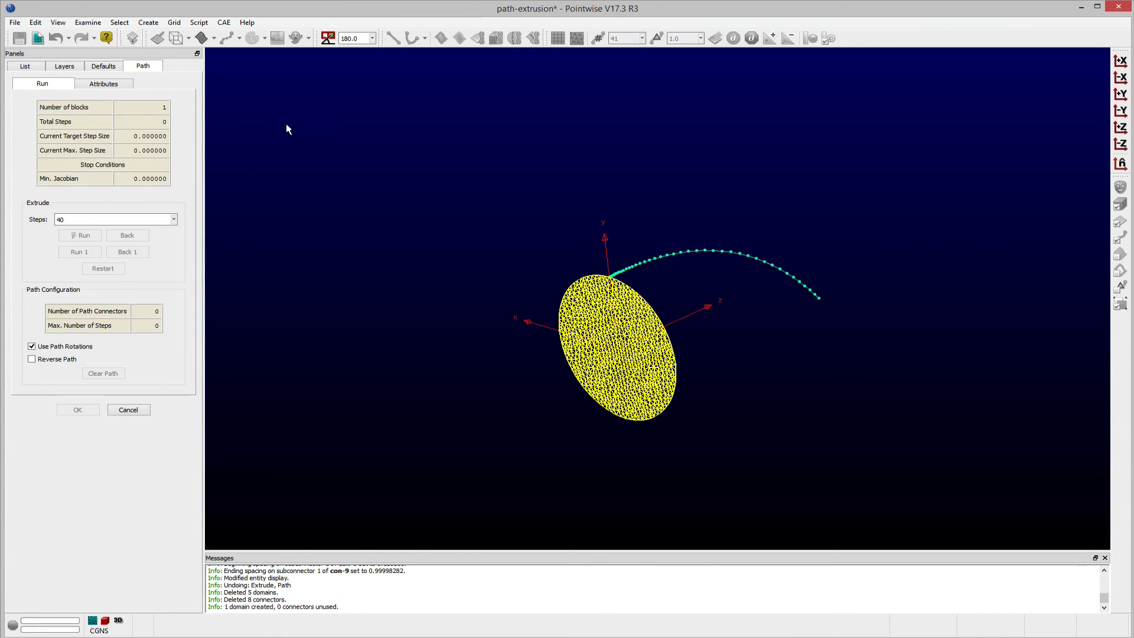
pyautogui.moveTo(484, 310)
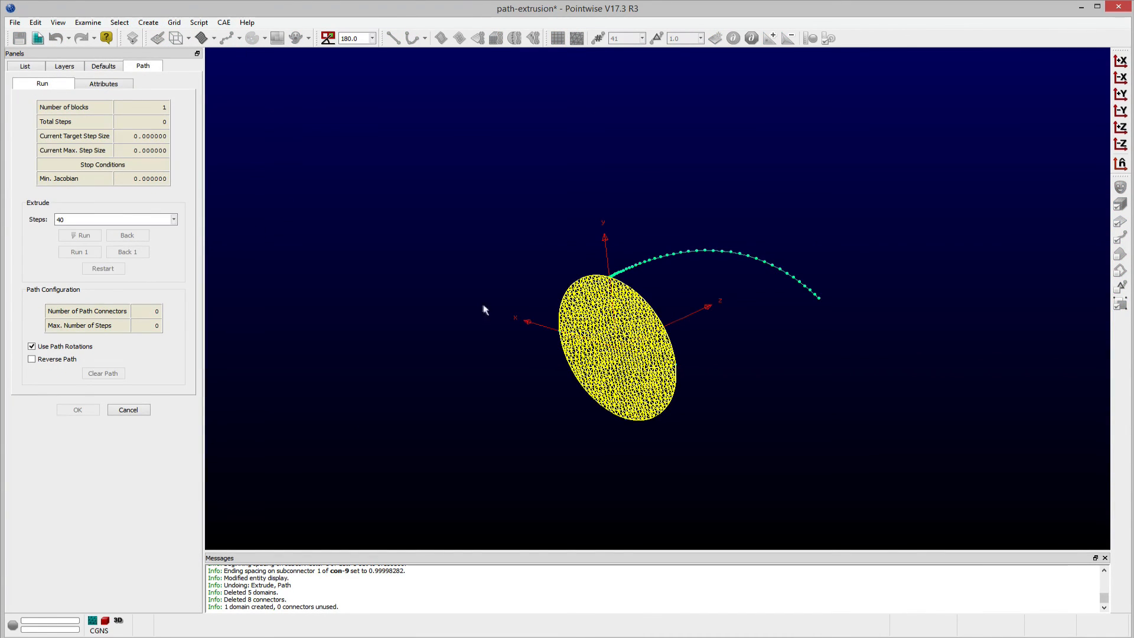
# Extrude the unstructured domain along con-9 and select prism block blk-1
pyautogui.click(79, 235)
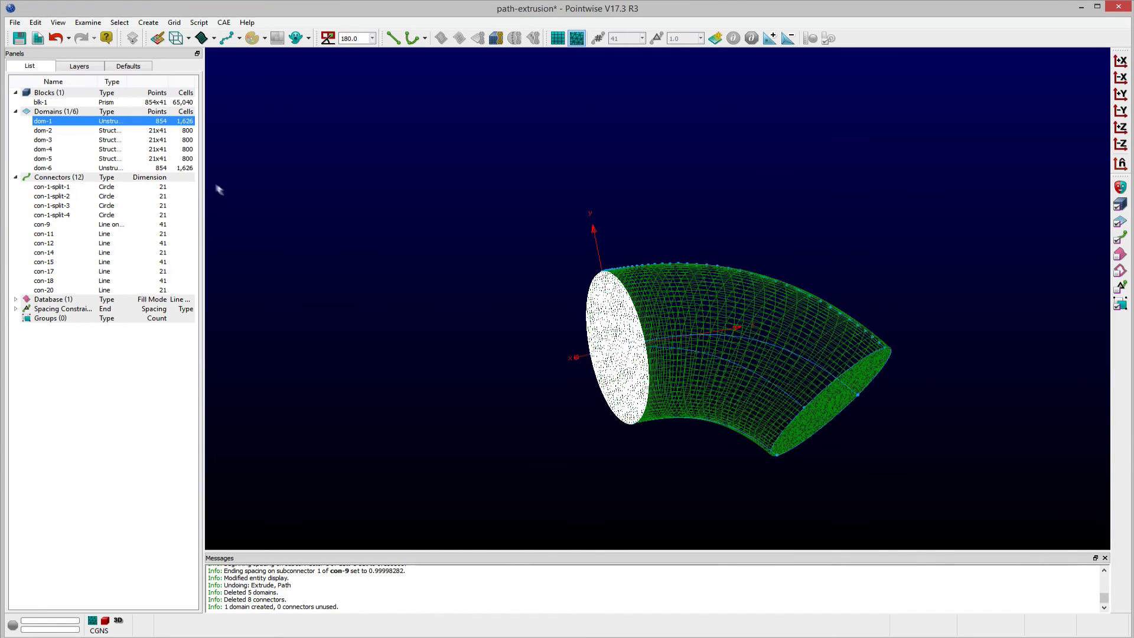
pyautogui.click(42, 102)
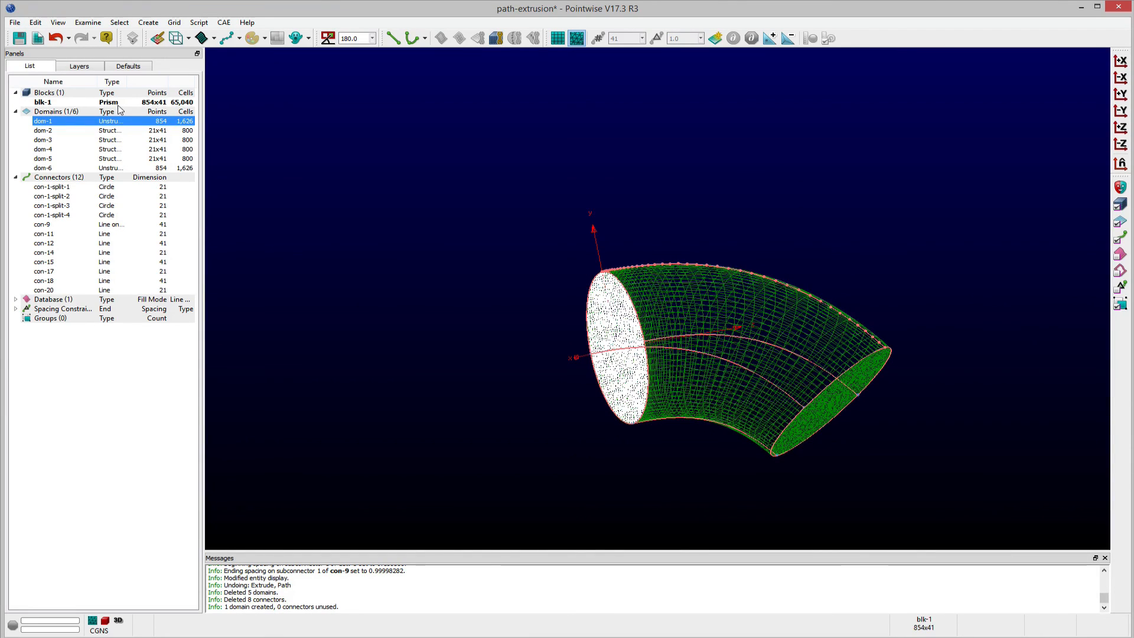